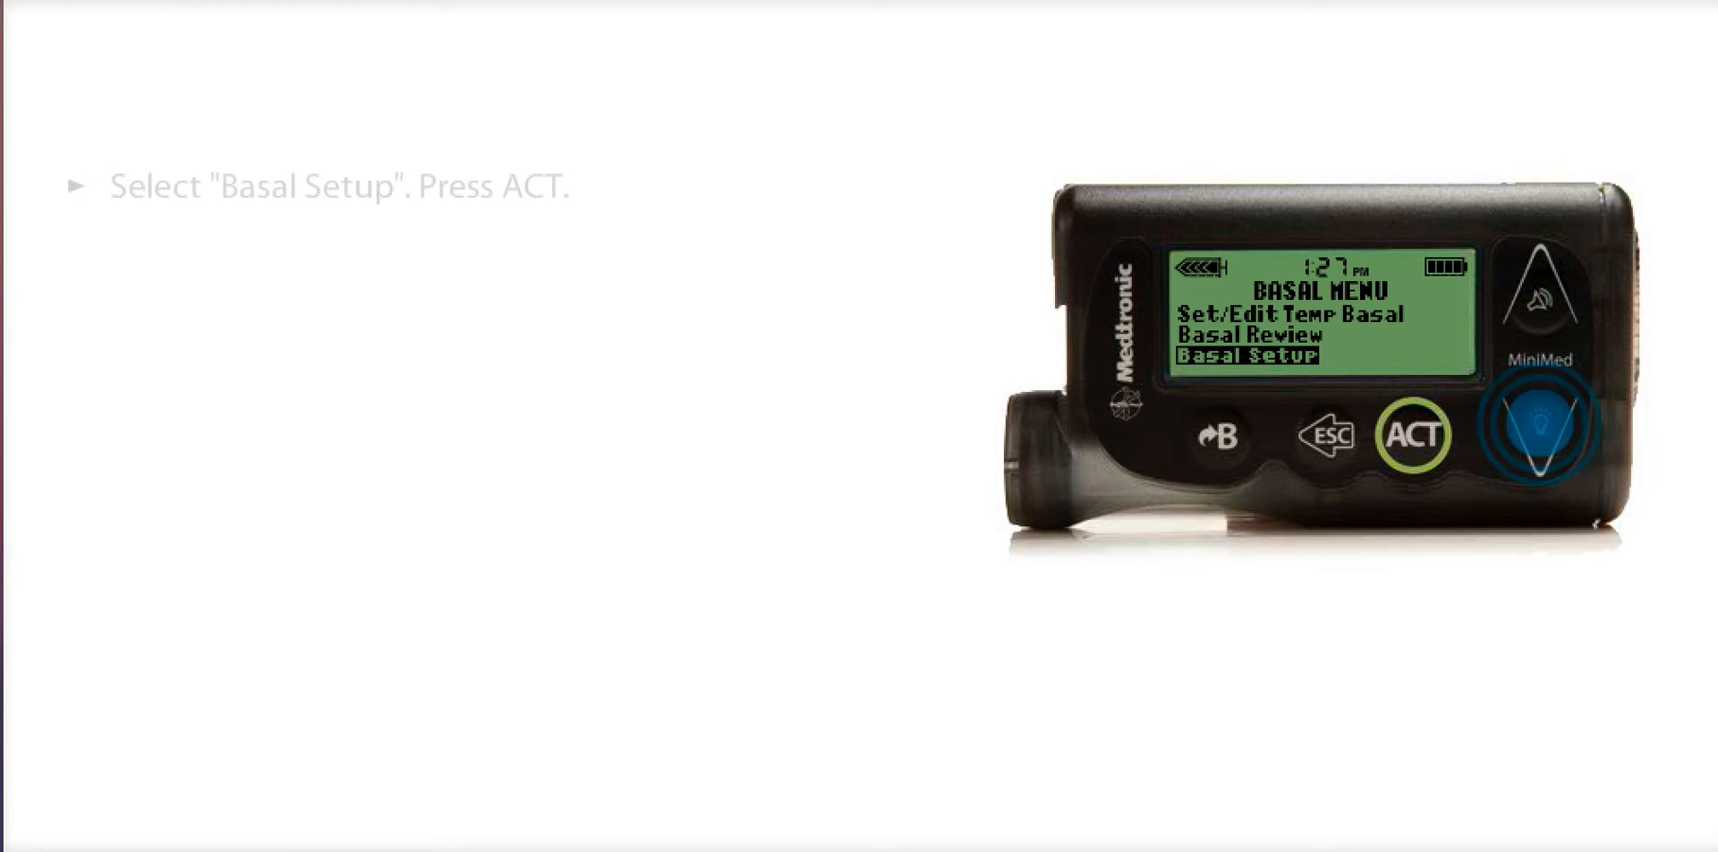
- Navigate through Basal Setup and Set/Edit Basal to the Set Basal Rate 1 screen for 12:00A
{"action": "left_click", "coordinate": [1414, 431]}
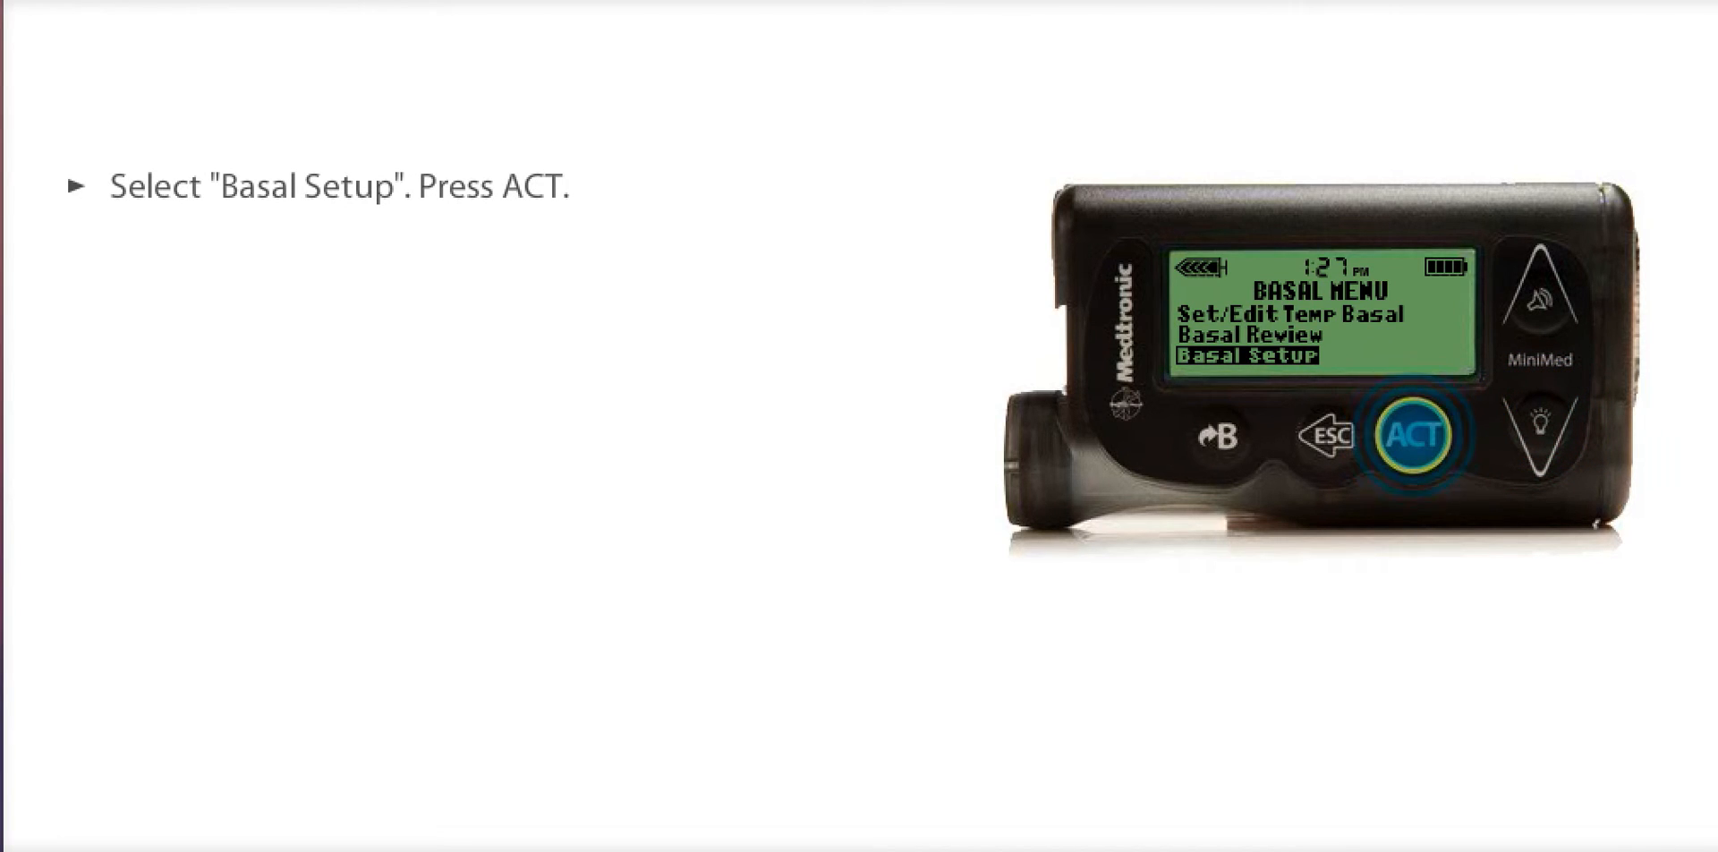
{"action": "left_click", "coordinate": [1414, 435]}
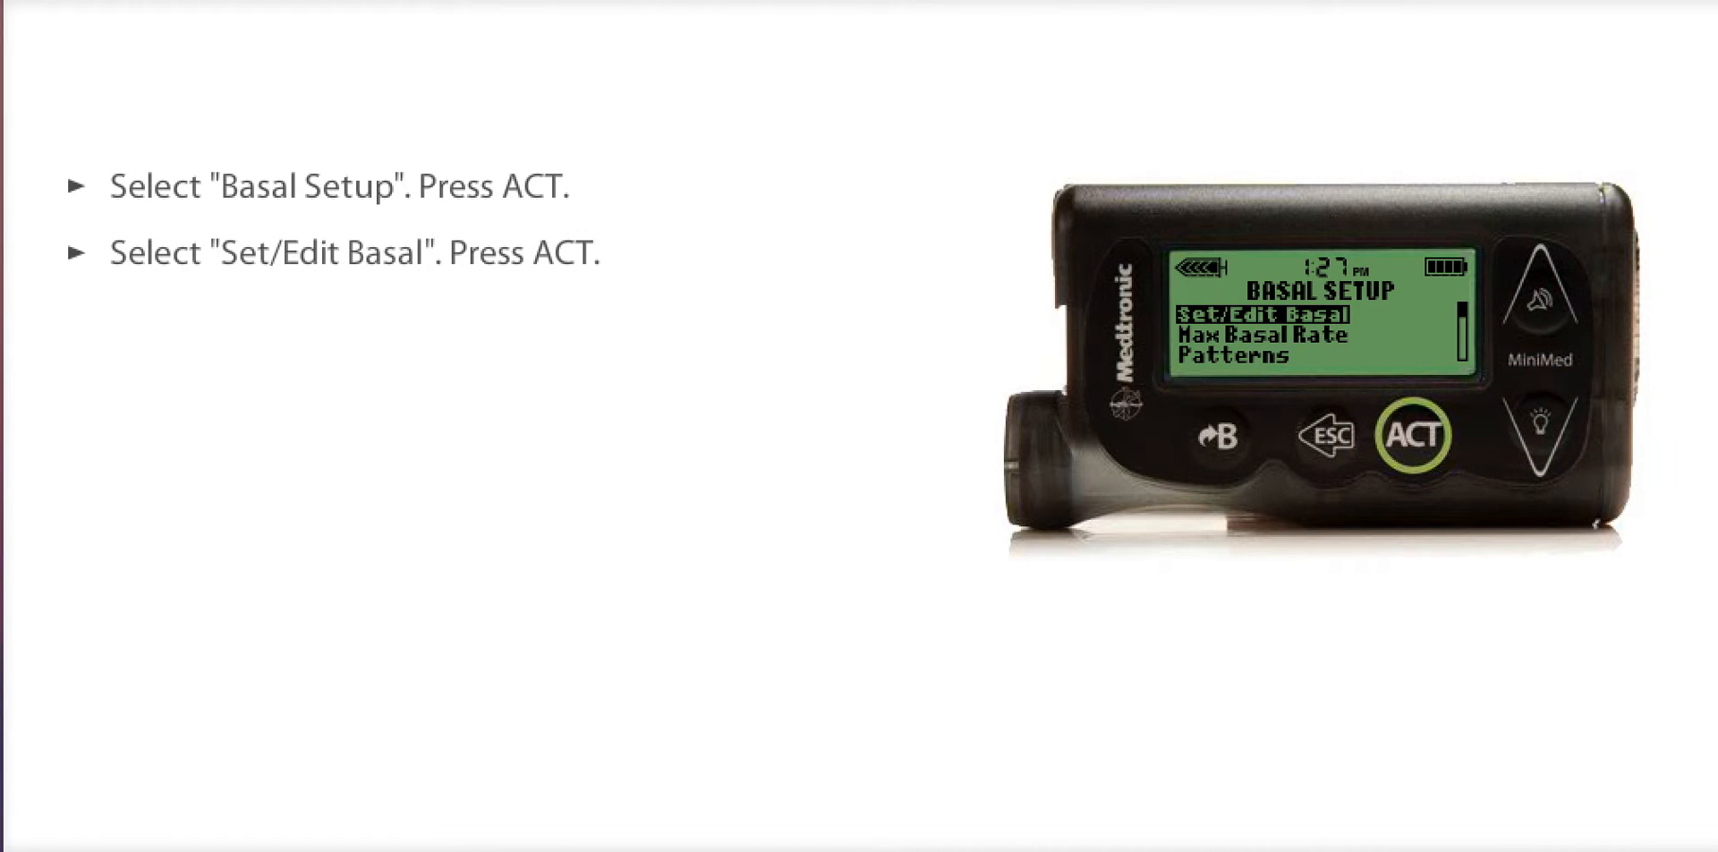
{"action": "left_click", "coordinate": [1414, 435]}
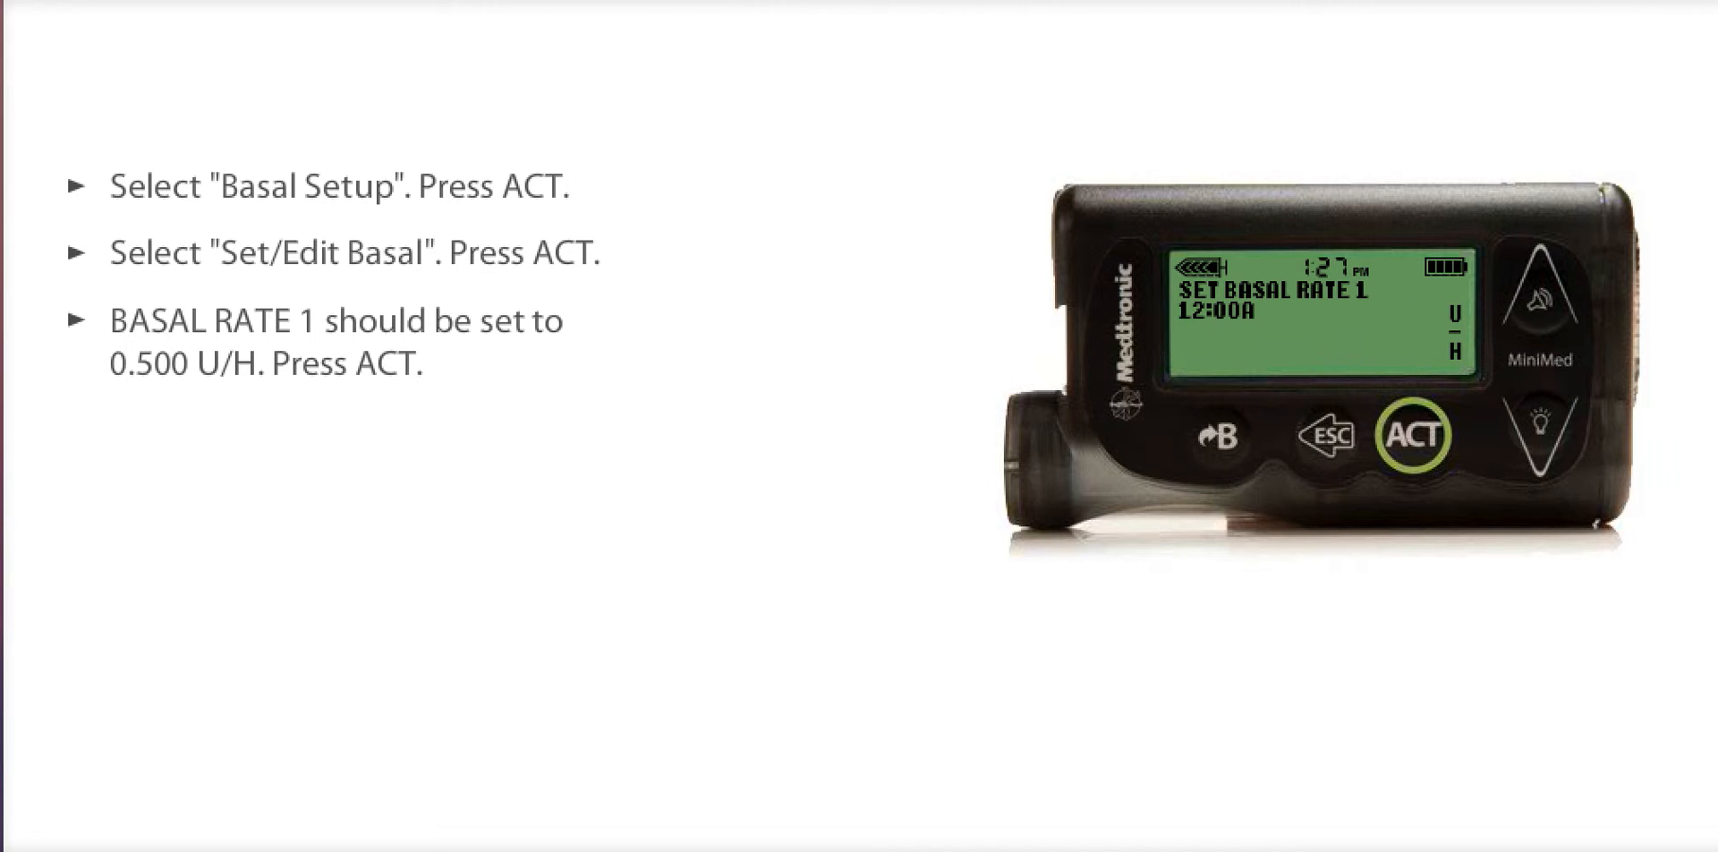
- Accept 0.500 U/H for rate 1 and enter rate 2 of 0.800 U/H starting 3:00A
{"action": "left_click", "coordinate": [1413, 433]}
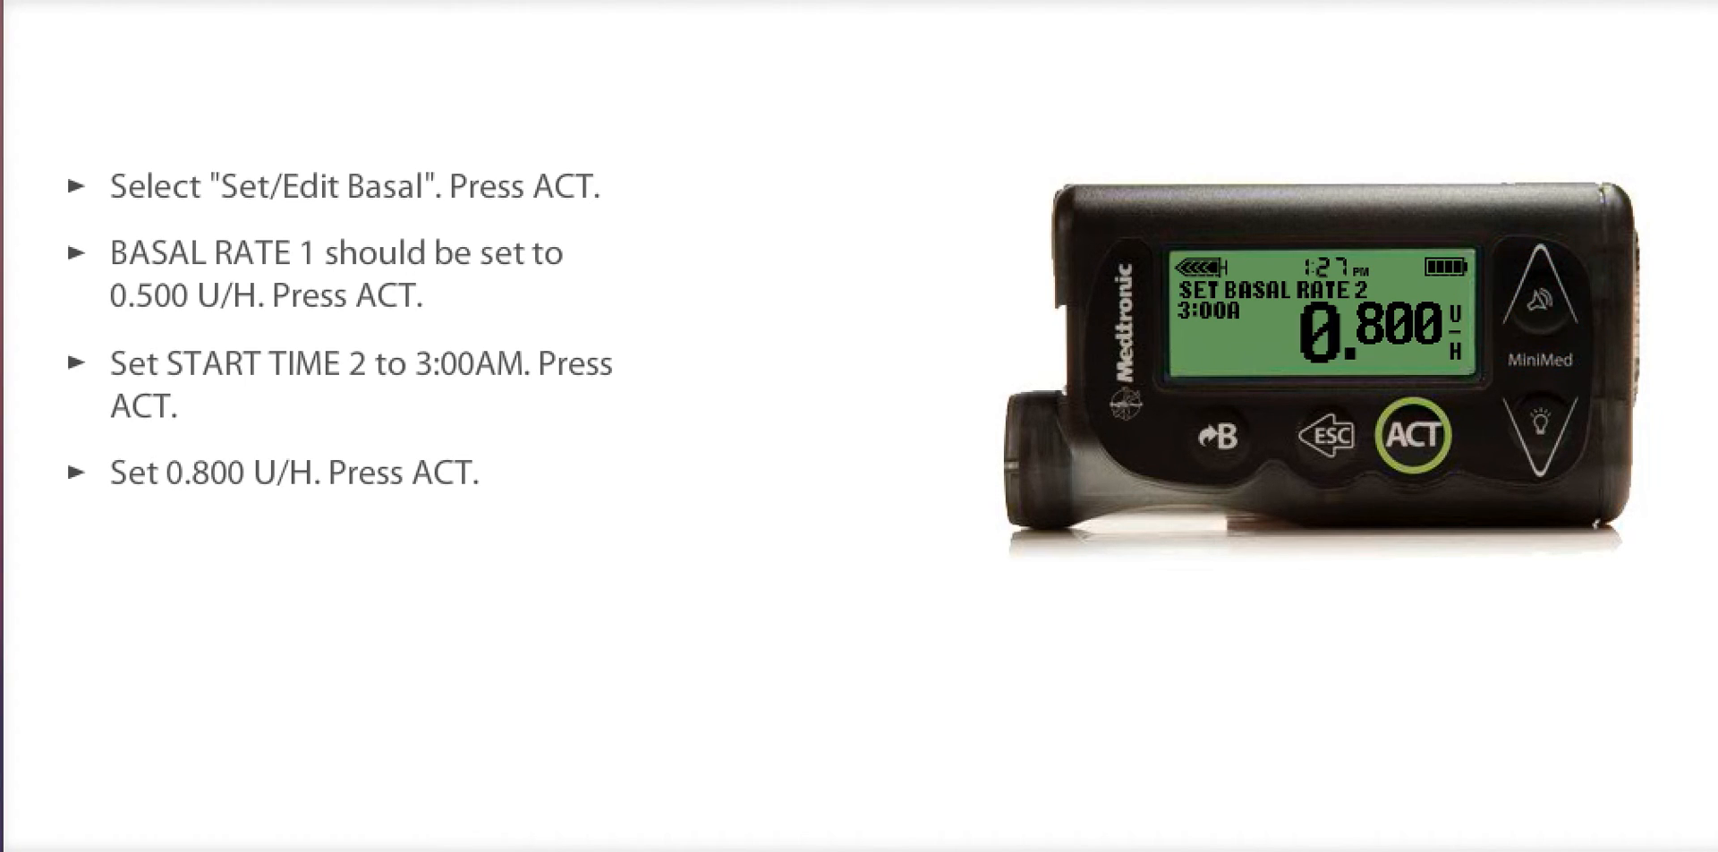
{"action": "left_click", "coordinate": [1414, 434]}
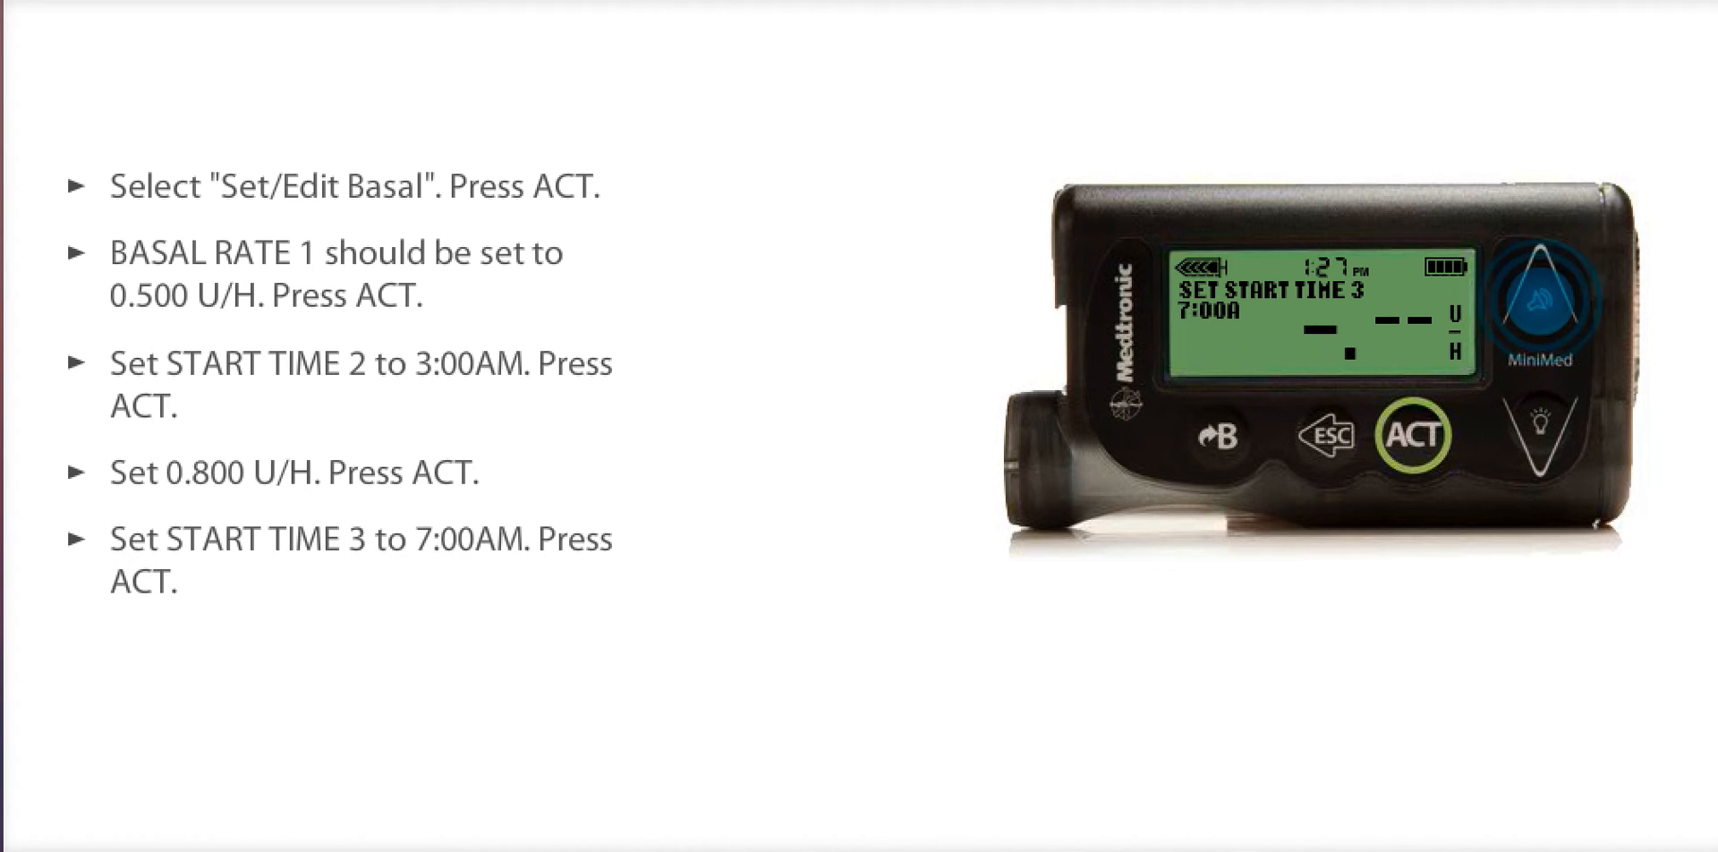
- Enter basal rate 3 of 0.650 U/H starting at 7:00A
{"action": "left_click", "coordinate": [1414, 435]}
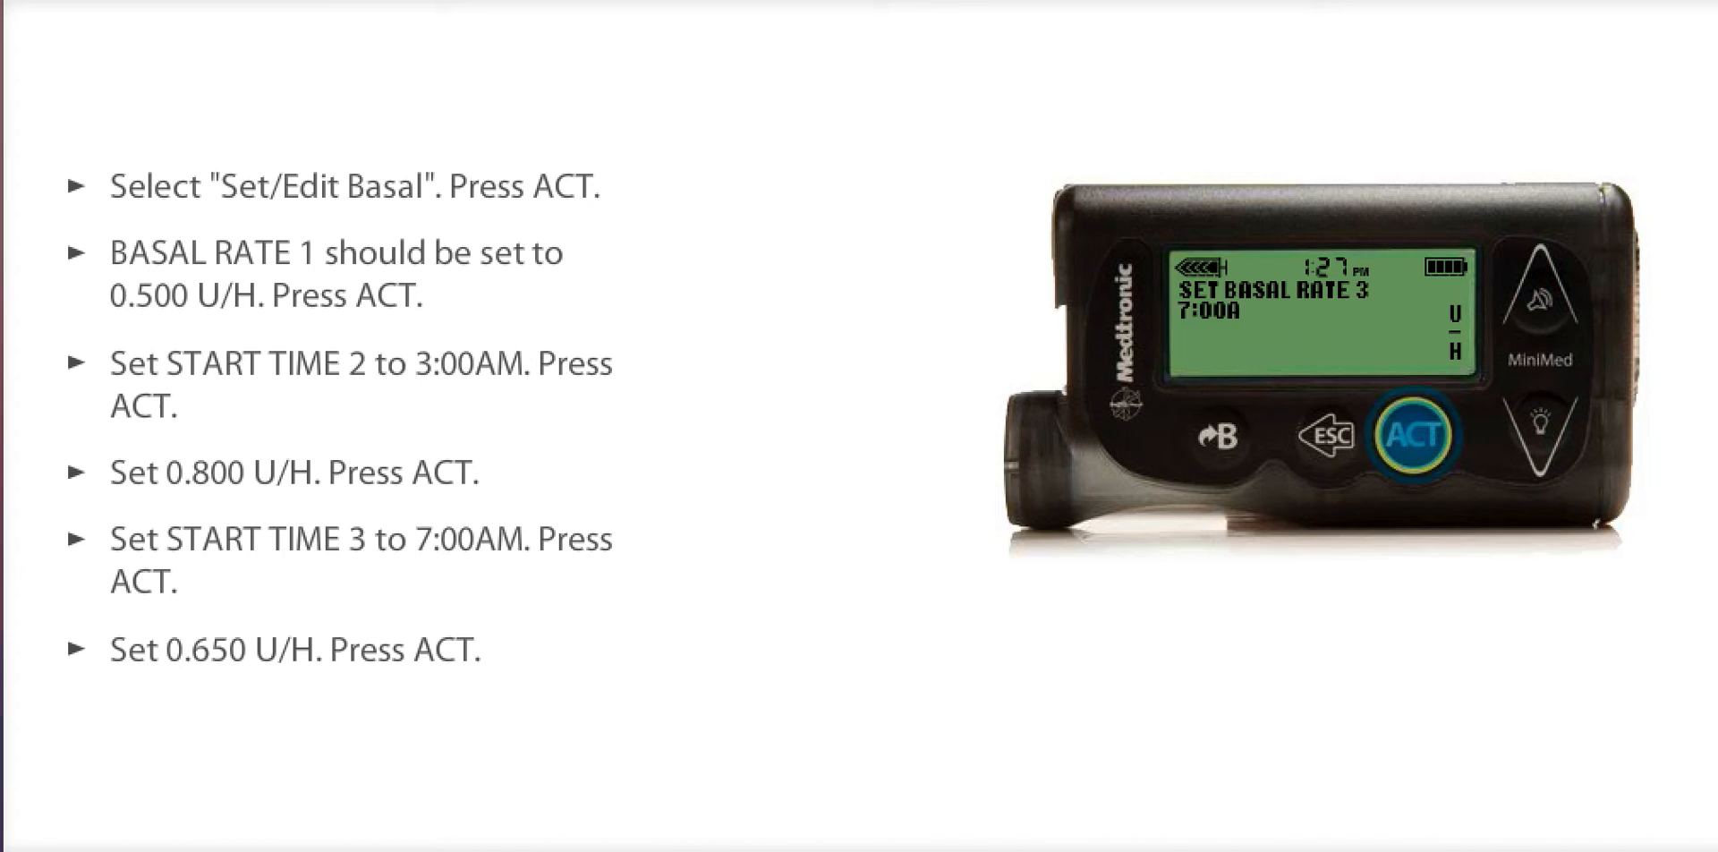
{"action": "left_click", "coordinate": [1414, 435]}
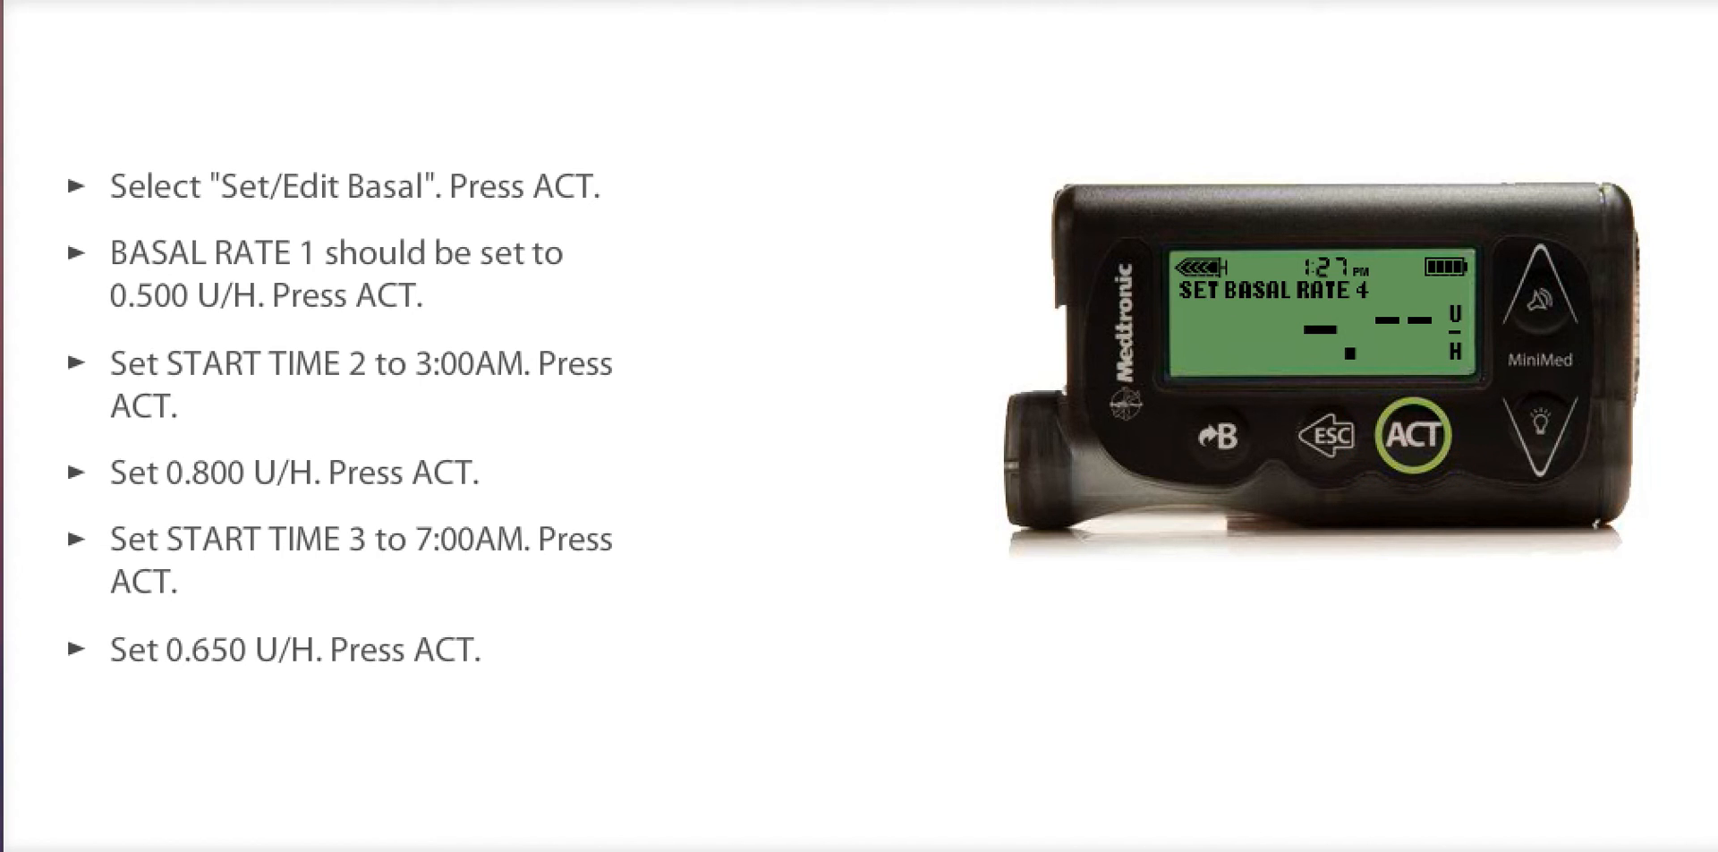